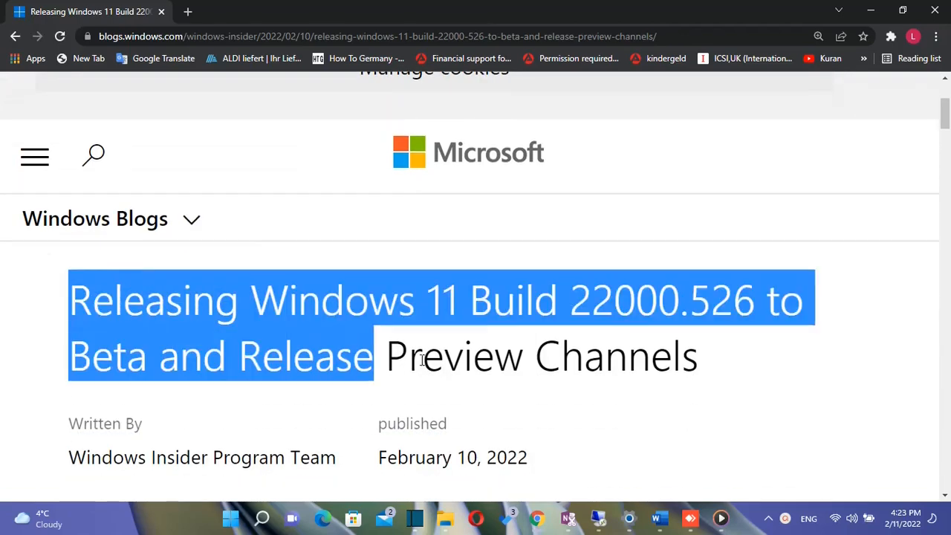
# Review the OS build on the About page, then go to Date & time under Time & language.
pyautogui.scroll(-3)
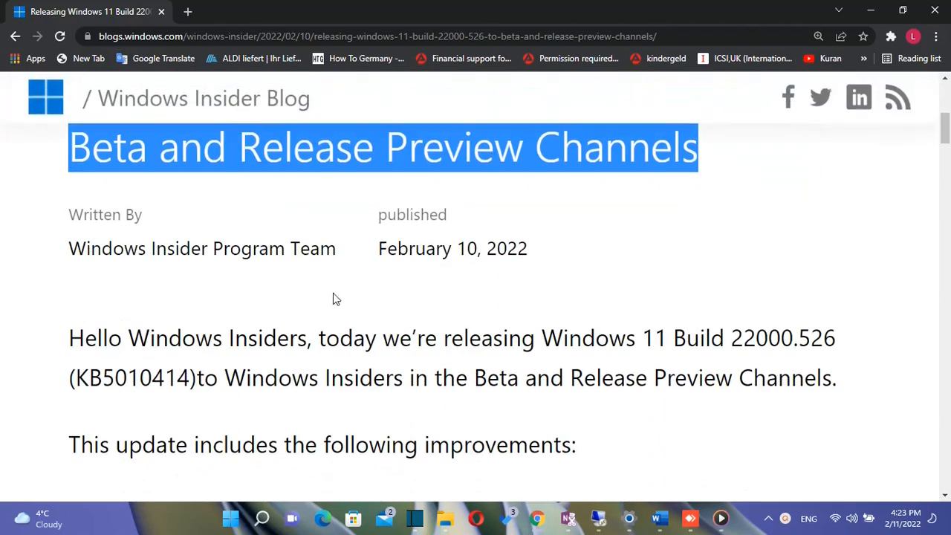
pyautogui.scroll(-3)
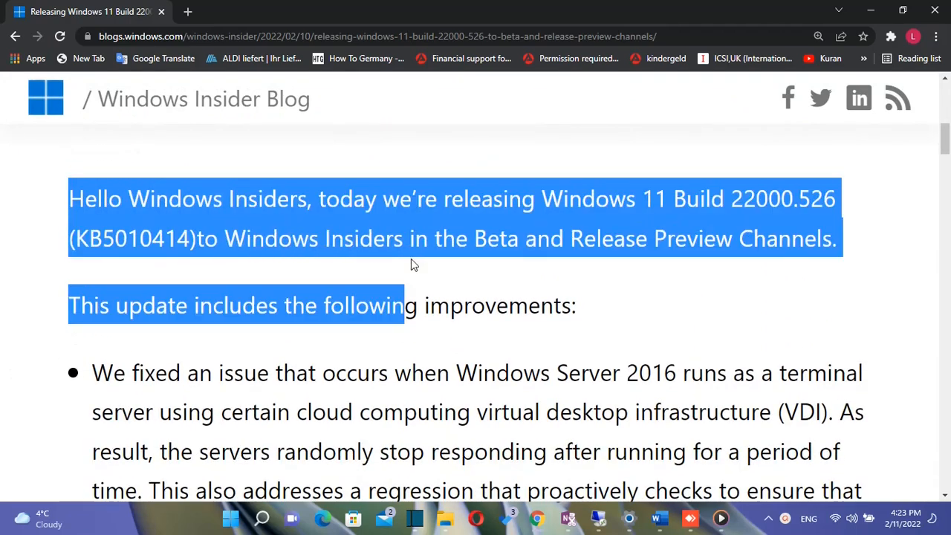
pyautogui.scroll(-3)
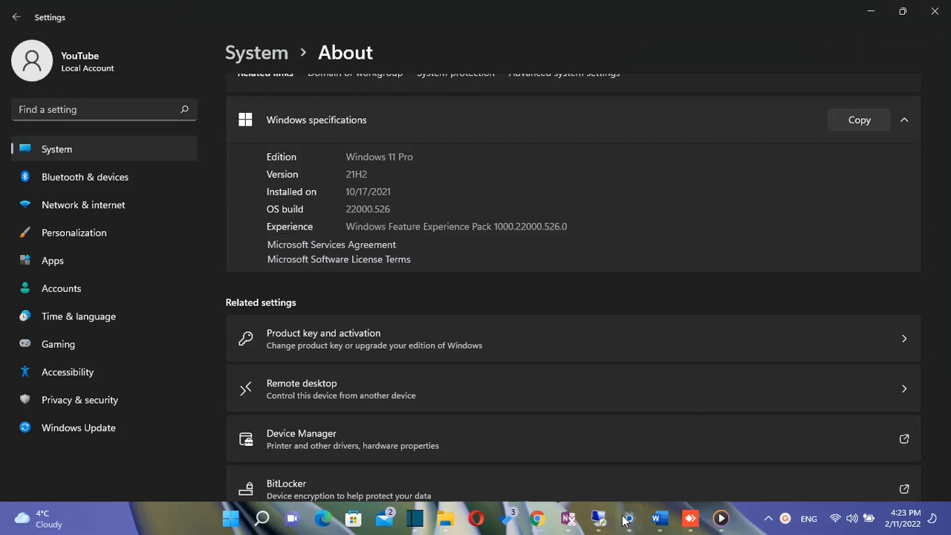
pyautogui.scroll(3)
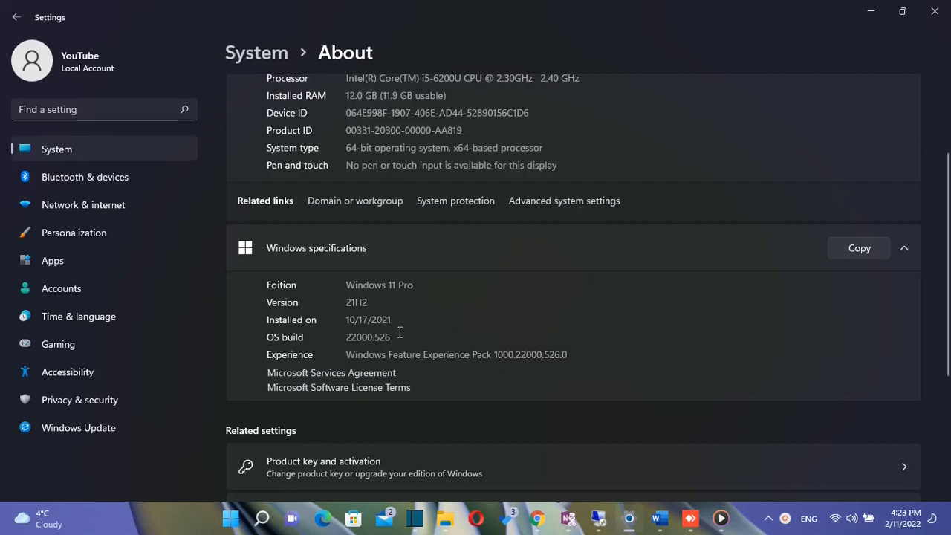
pyautogui.click(77, 315)
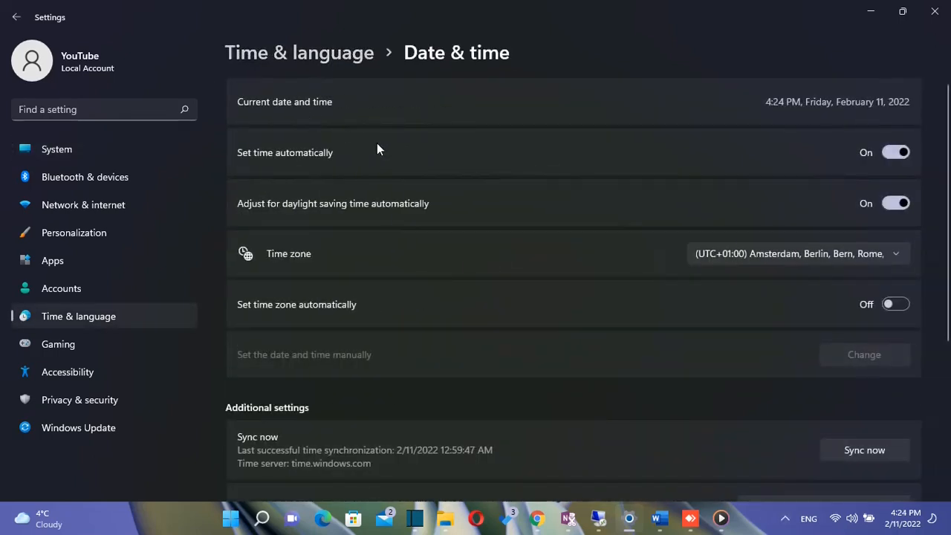
pyautogui.moveTo(311, 155)
pyautogui.write('services')
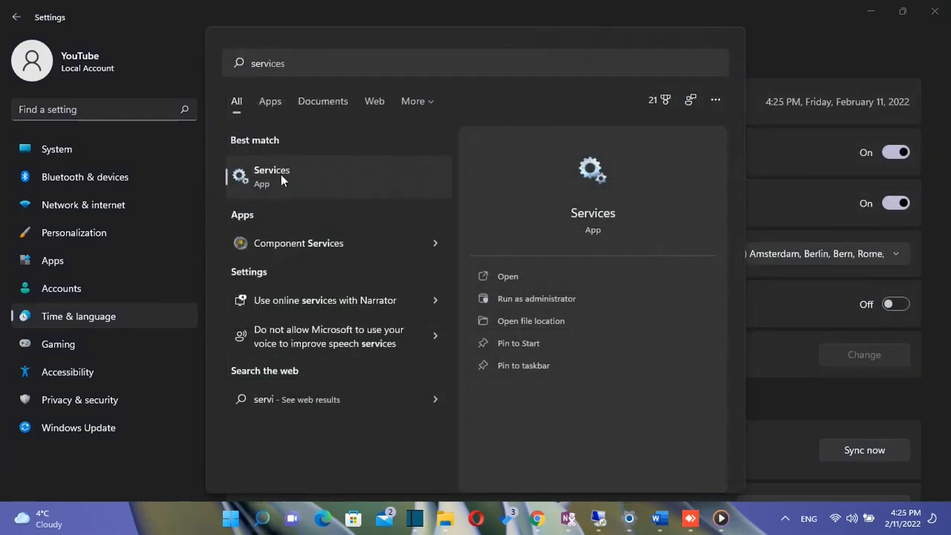
# Launch the Services console and show the options for the Windows Search service.
pyautogui.click(272, 176)
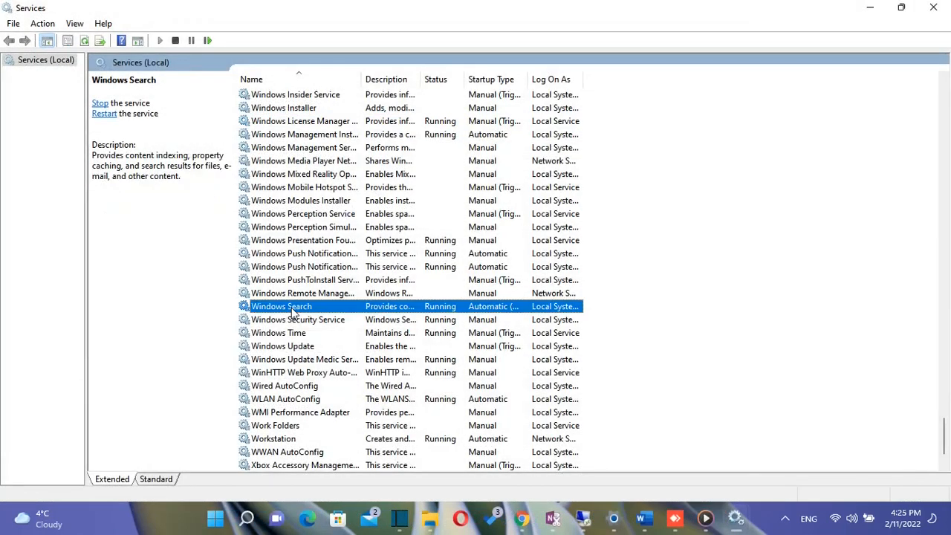
pyautogui.rightClick(281, 306)
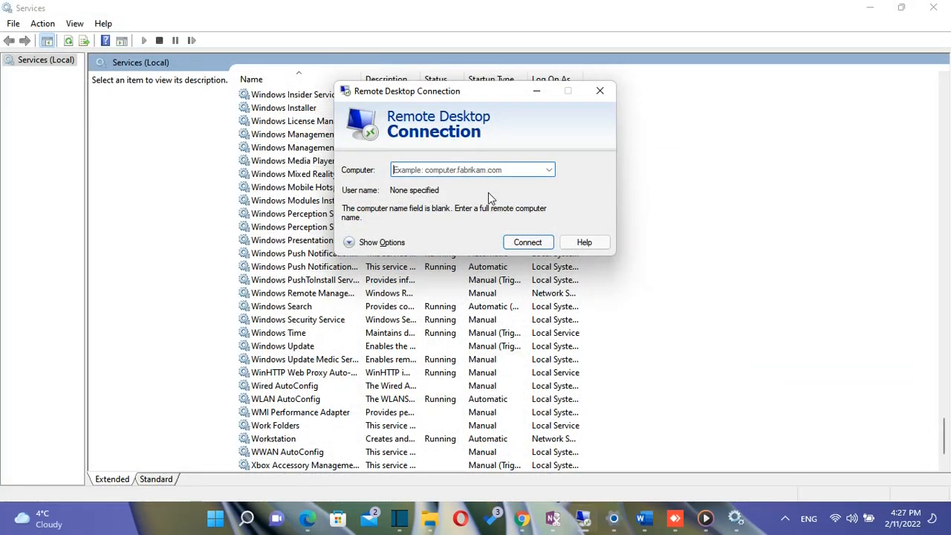
# Connect a Remote Desktop session to 192.168.100.100 and then close the session window.
pyautogui.click(528, 241)
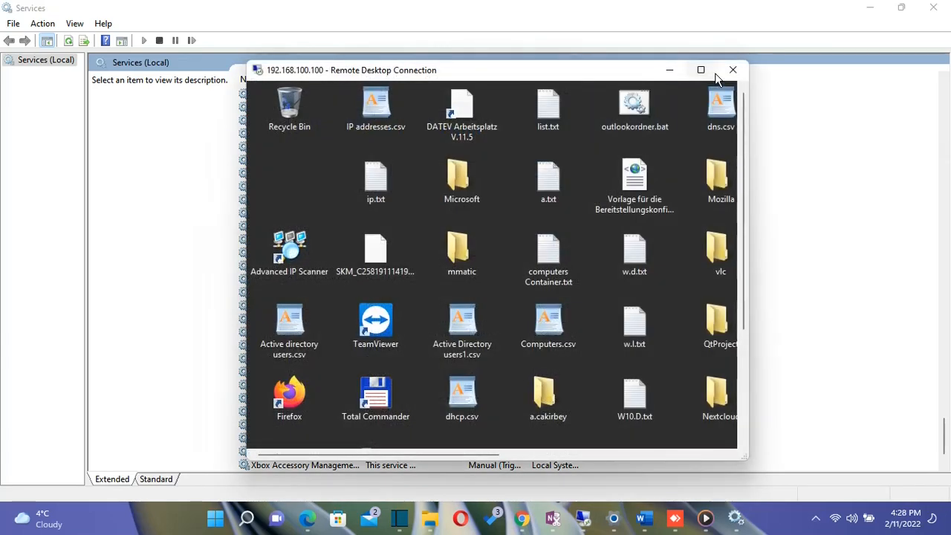
pyautogui.moveTo(733, 70)
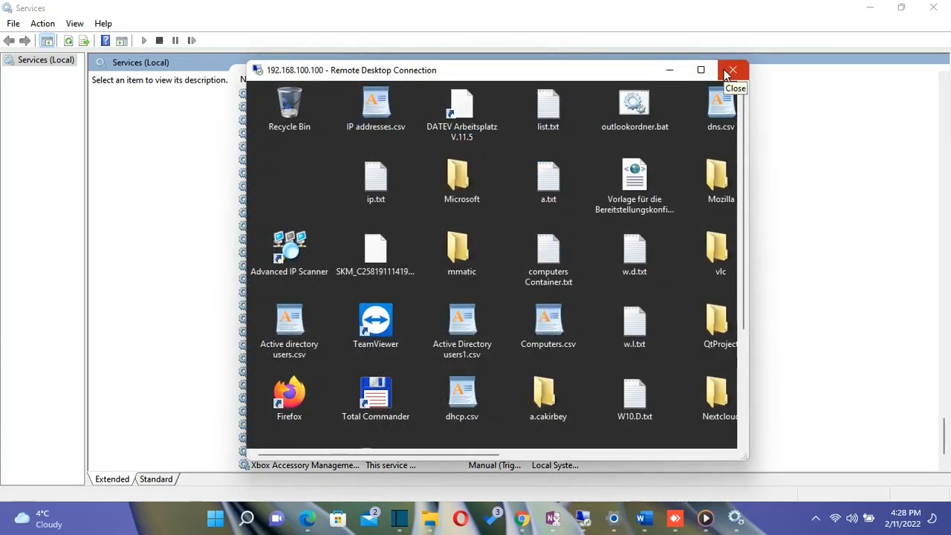
pyautogui.click(732, 70)
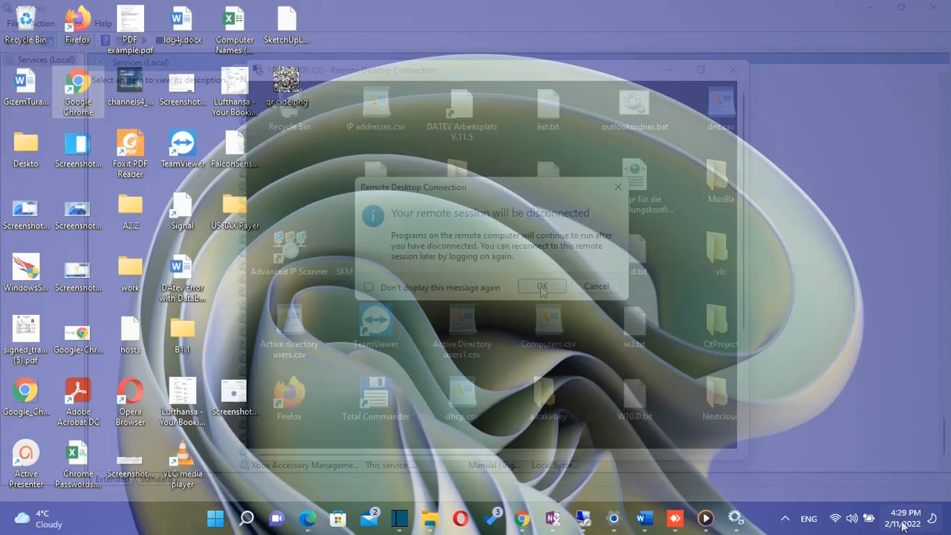
# Confirm ending the remote session, then show and dismiss the taskbar Widgets board.
pyautogui.click(541, 285)
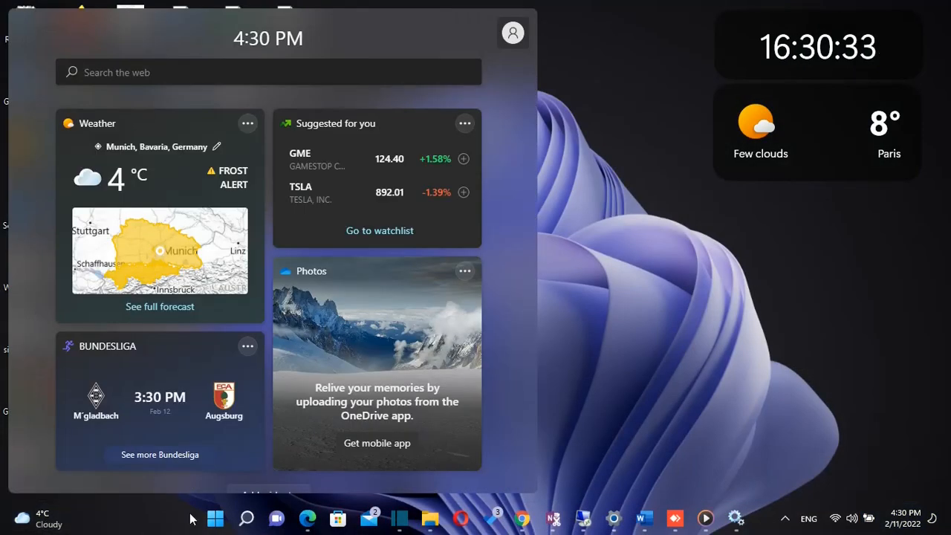
pyautogui.moveTo(37, 517)
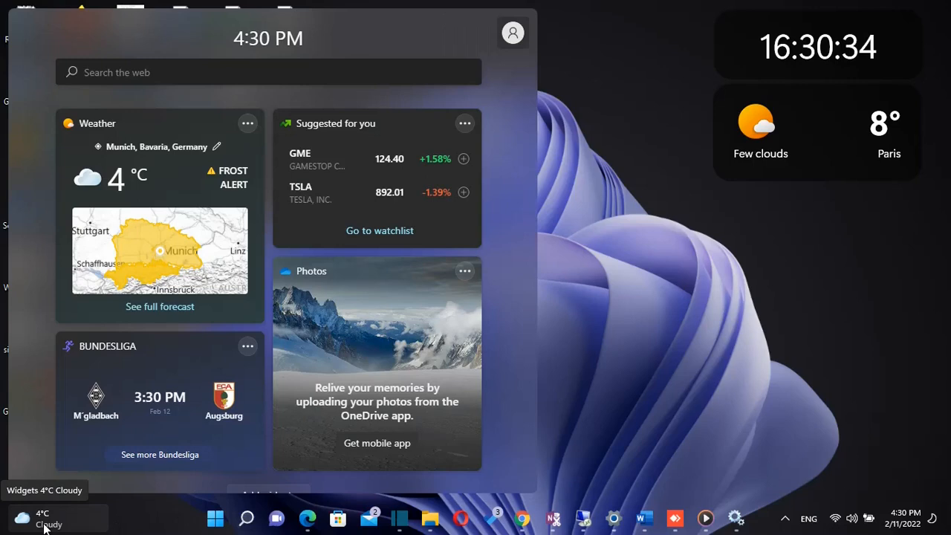
pyautogui.moveTo(137, 520)
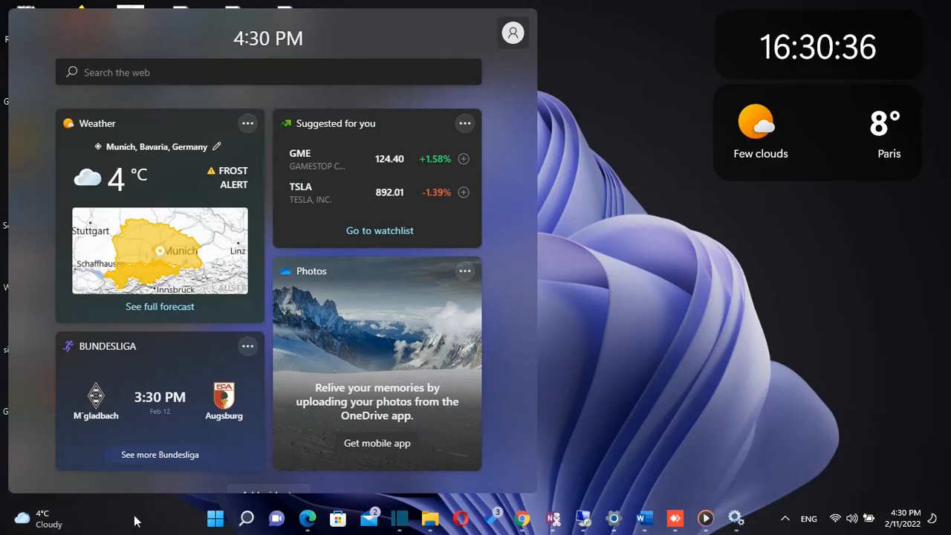
pyautogui.moveTo(22, 517)
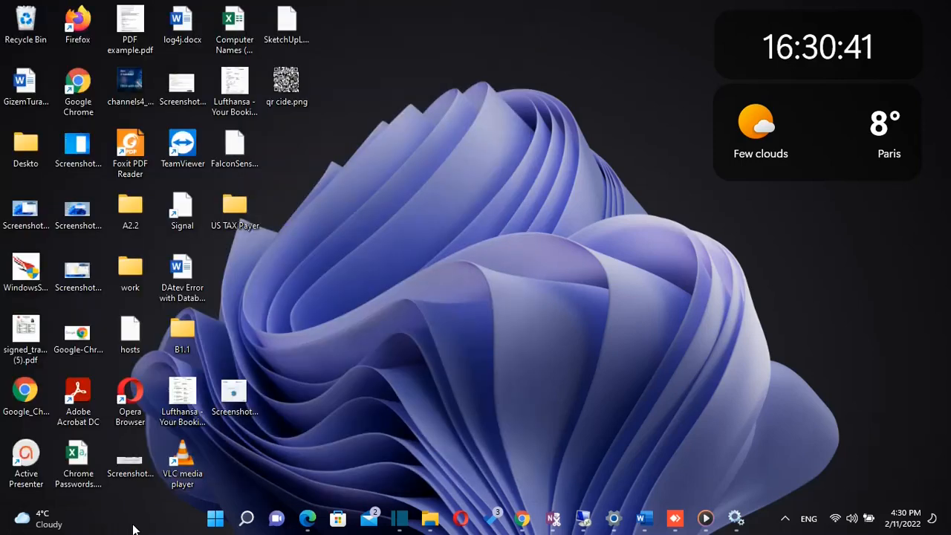
pyautogui.click(33, 517)
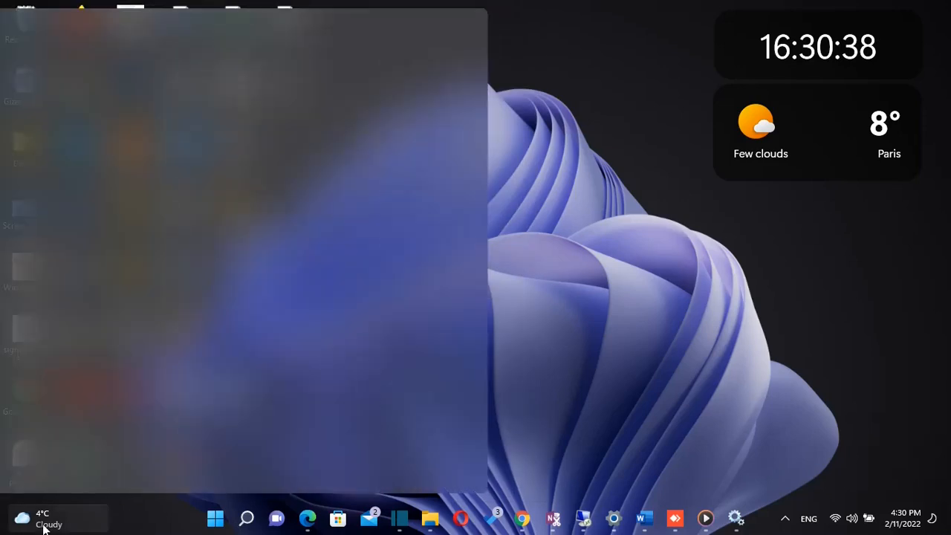
pyautogui.click(42, 518)
pyautogui.write('offline maps')
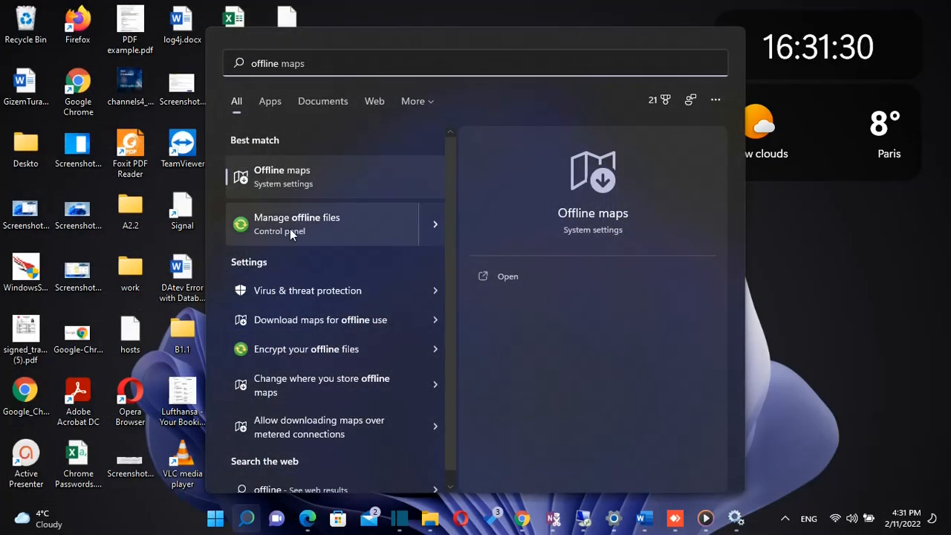
# Review Offline Files: check the Disk Usage limits and return to the General tab.
pyautogui.click(297, 223)
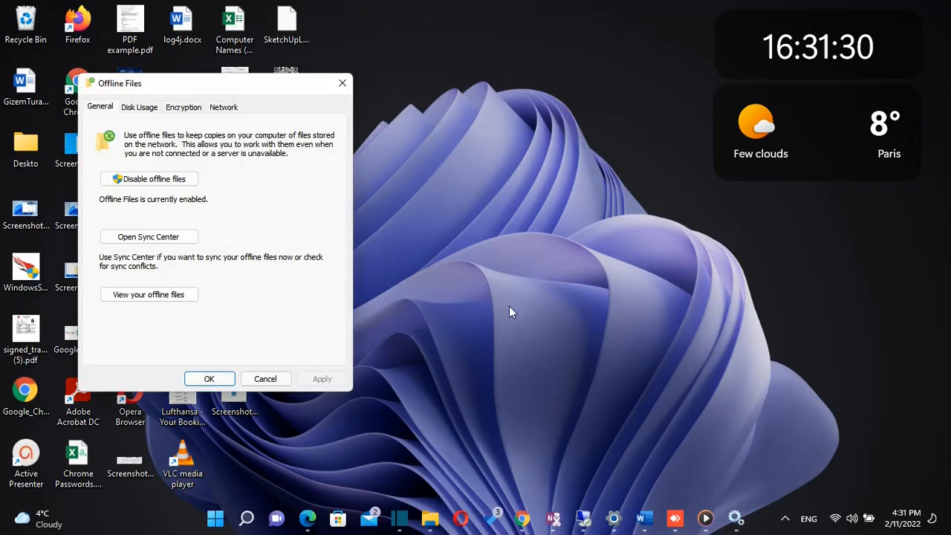
pyautogui.click(140, 107)
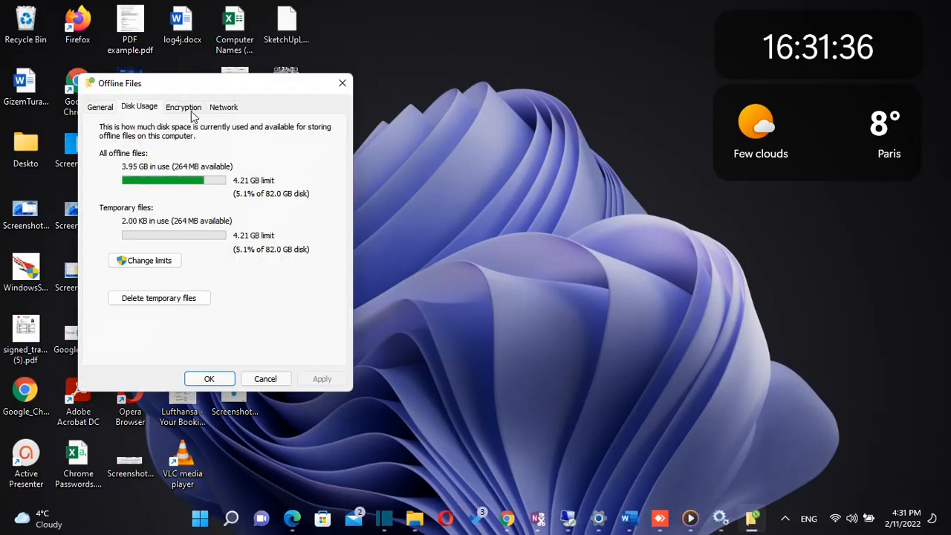
pyautogui.click(99, 107)
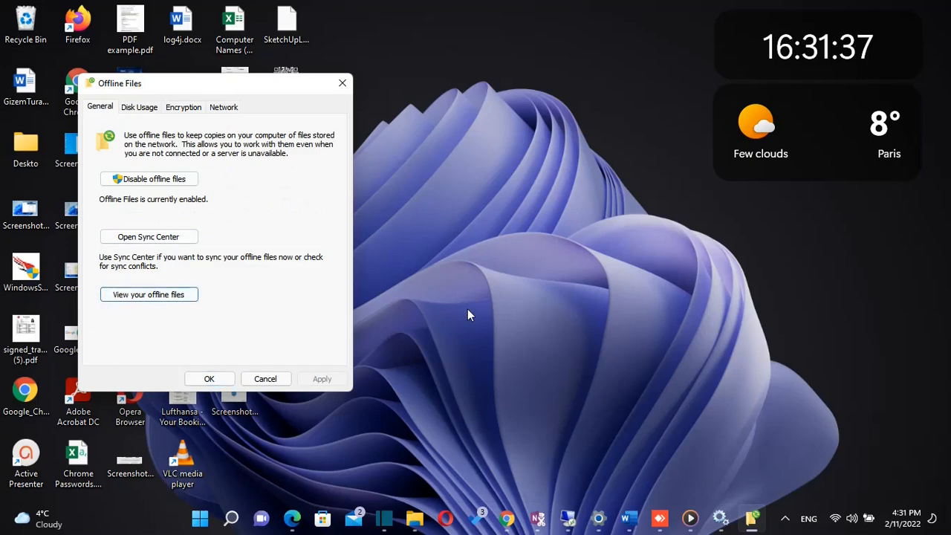
pyautogui.click(148, 295)
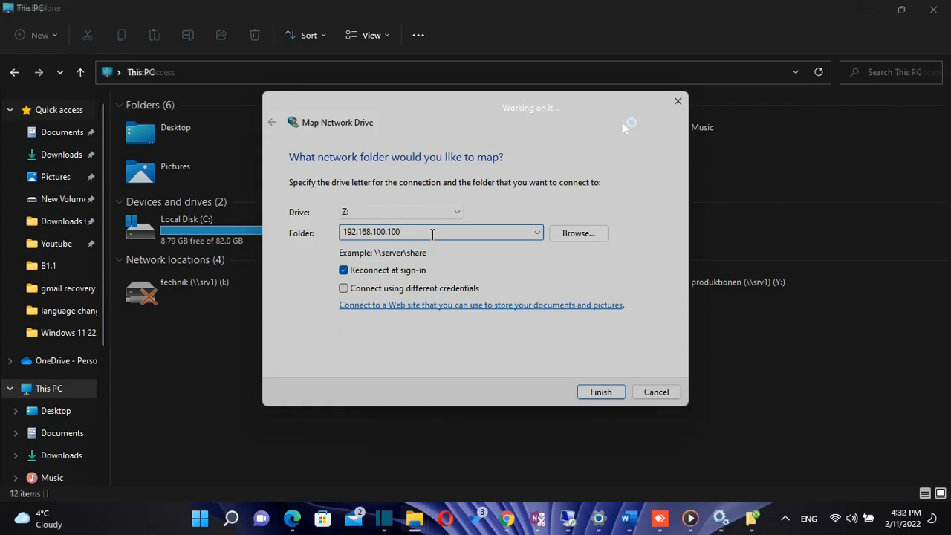
# Map the shared LERNTECH > Users > Public > BlueStacks folder as a network drive.
pyautogui.click(600, 392)
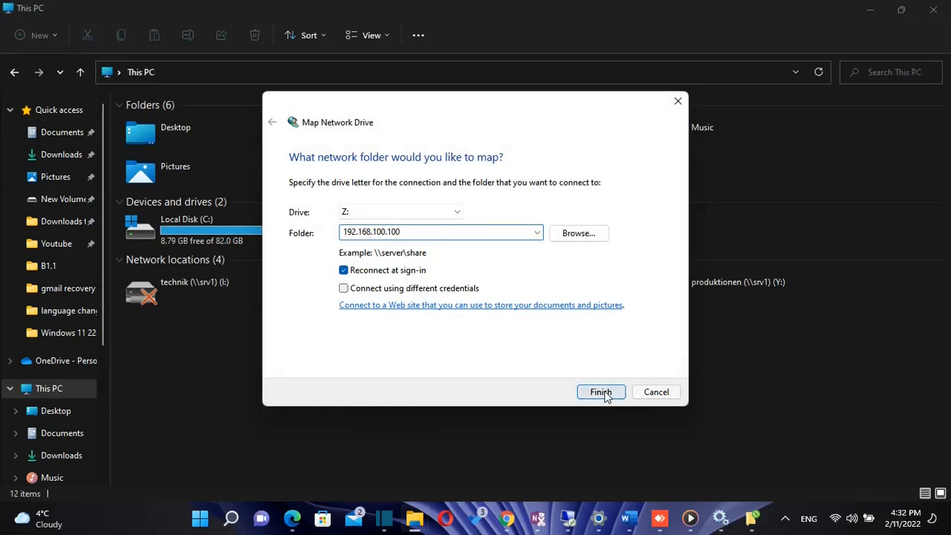
pyautogui.click(578, 232)
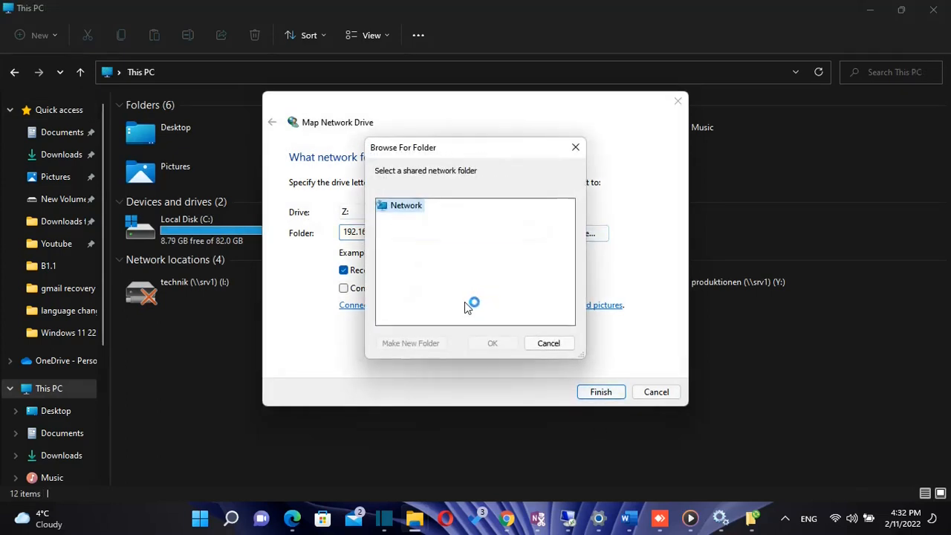
pyautogui.click(381, 205)
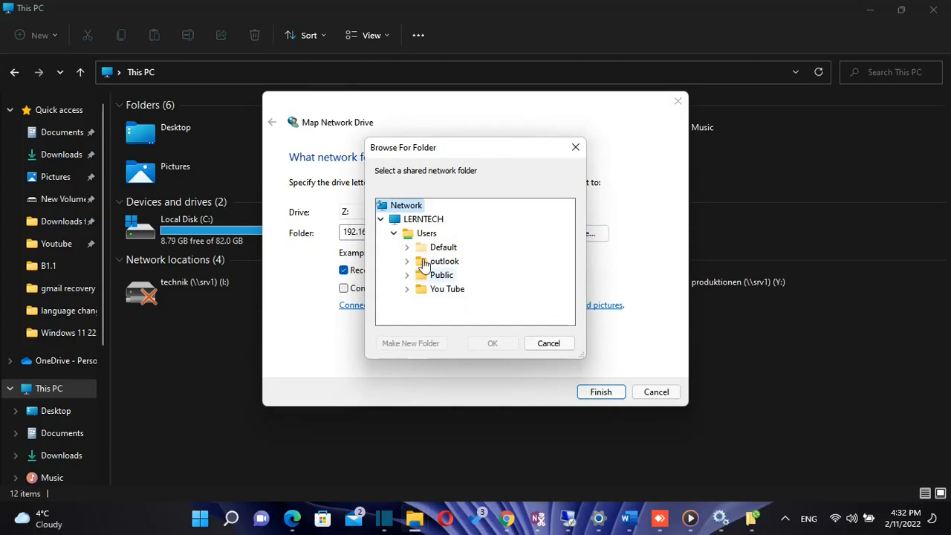
pyautogui.moveTo(442, 275)
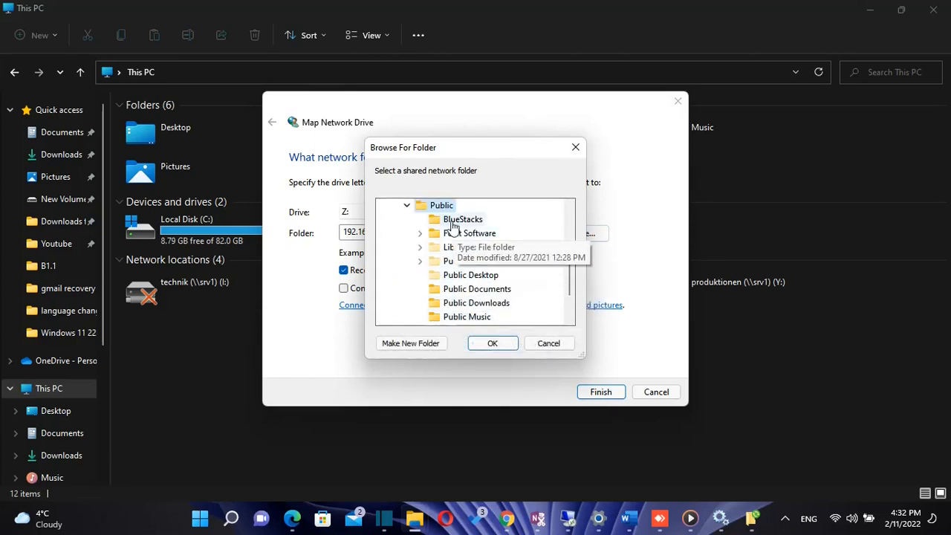
pyautogui.click(492, 342)
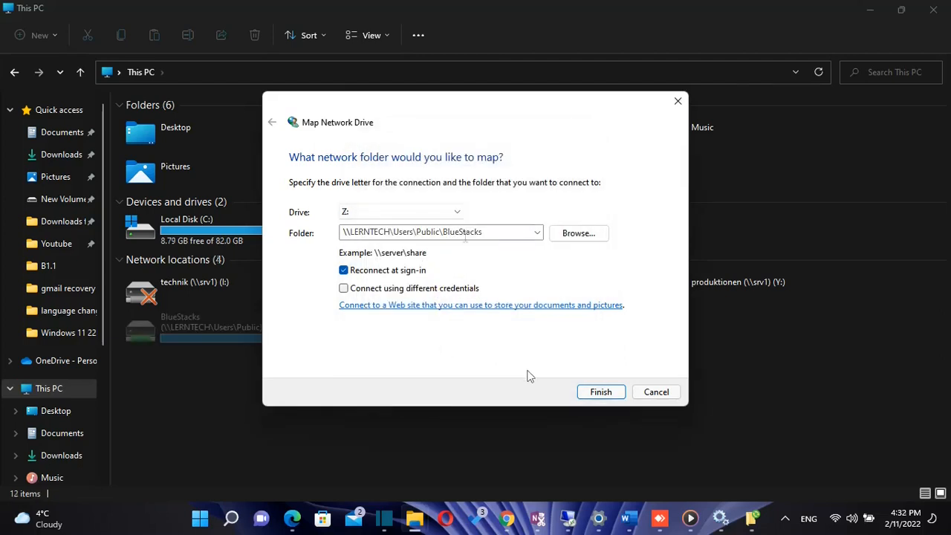
# Start entering a new \\10.100. network path for drive X:.
pyautogui.write('\\\\10.1')
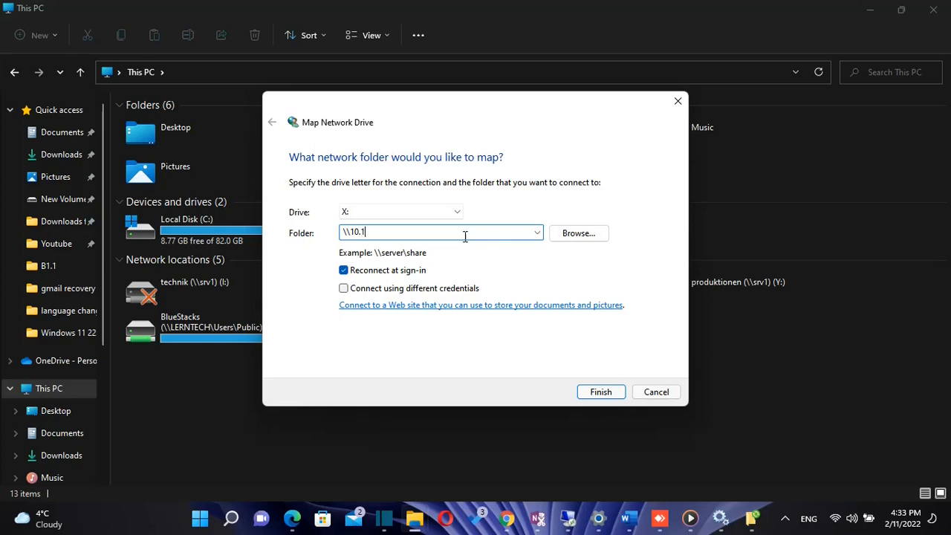
pyautogui.write('00.')
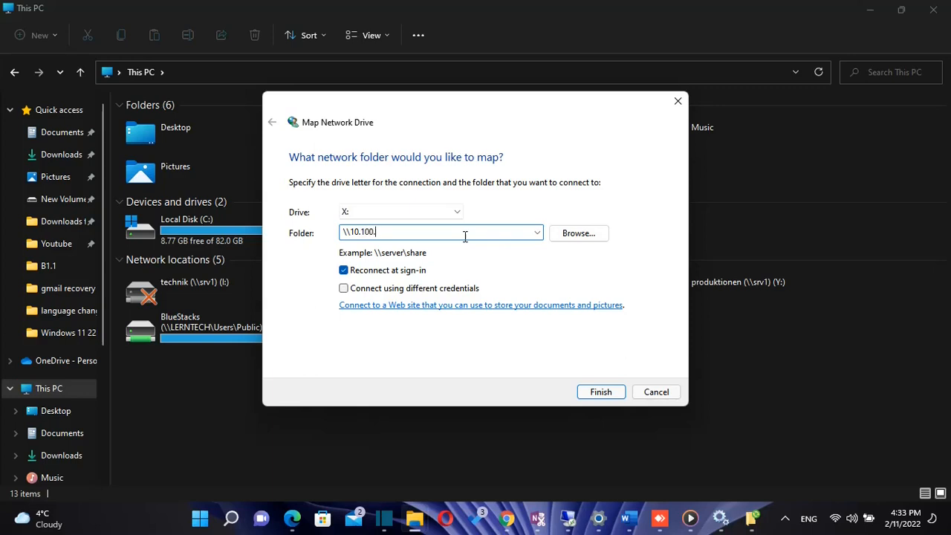
pyautogui.press('Backspace')
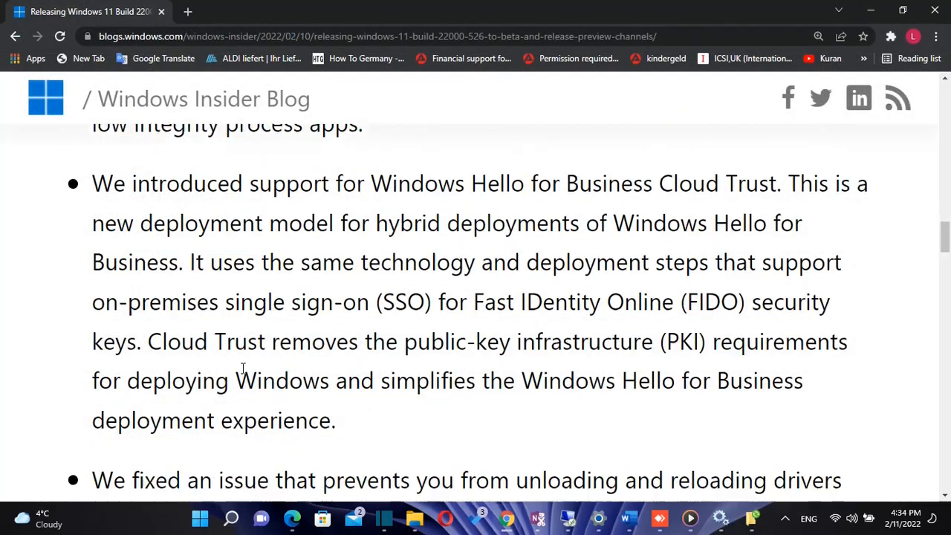
# Scroll further down the blog post's list of Build 22000.526 fixes.
pyautogui.scroll(-3)
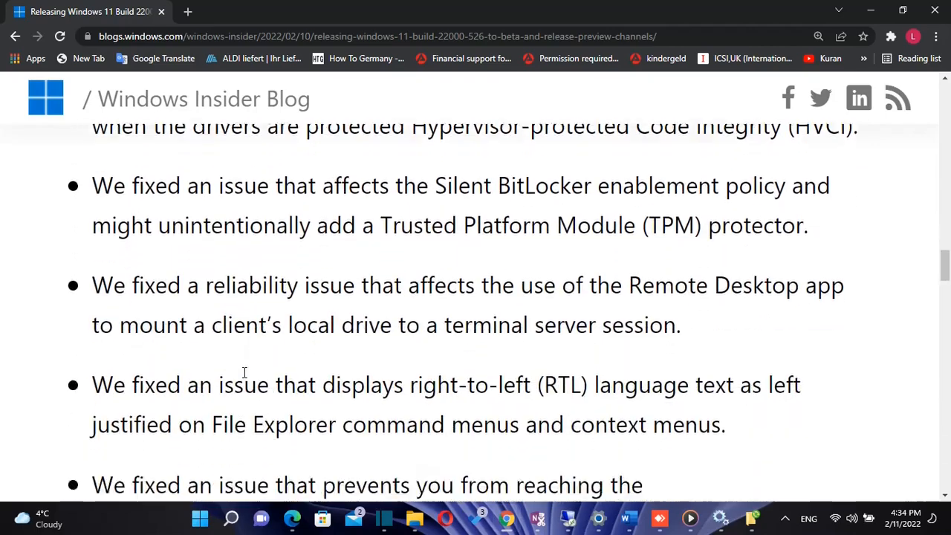